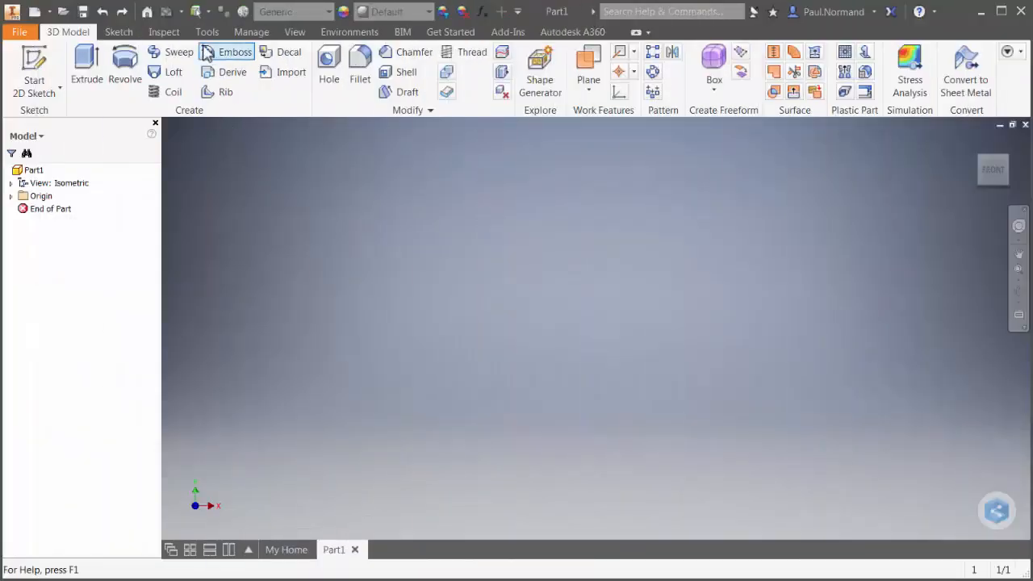
- Review and close the Application Options without changes
click(288, 71)
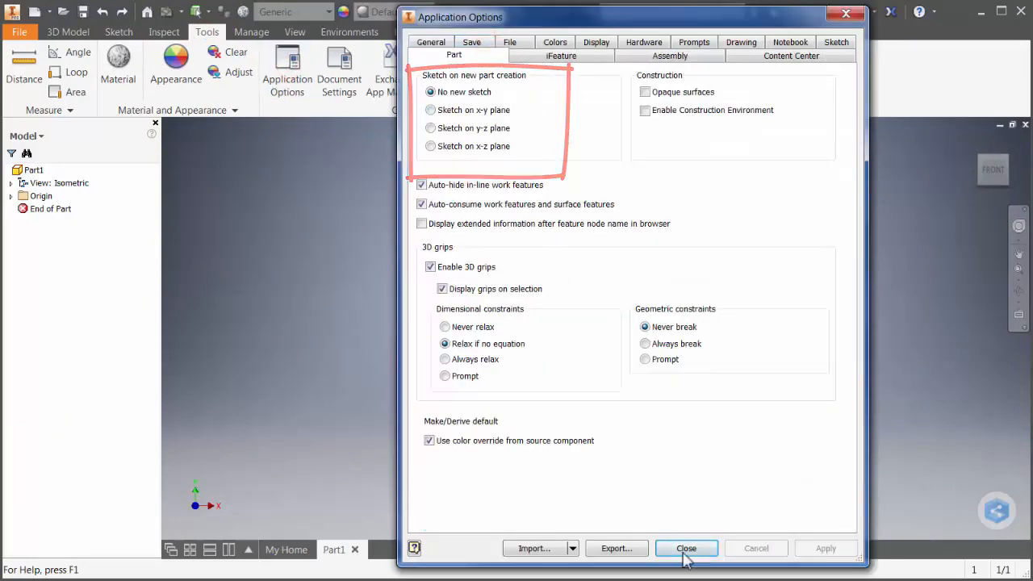
click(686, 549)
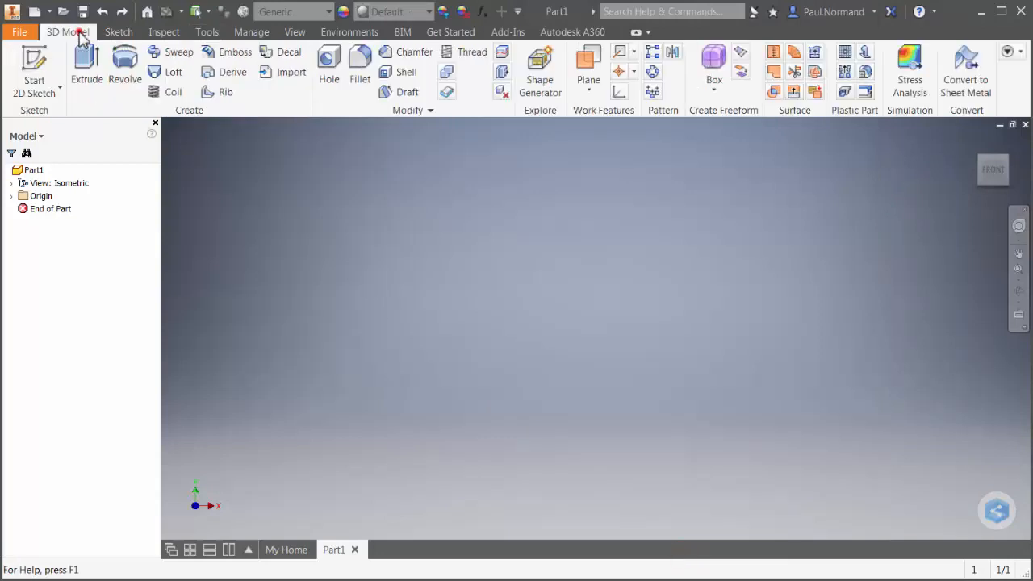
- Begin Sketch1 on a chosen plane and start the Line tool for the profile
click(34, 73)
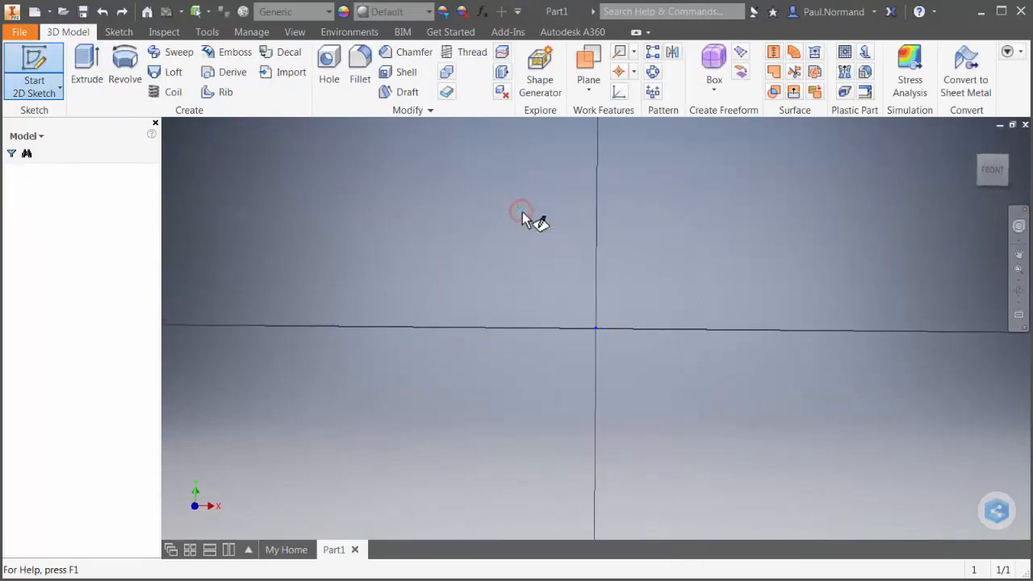
click(34, 67)
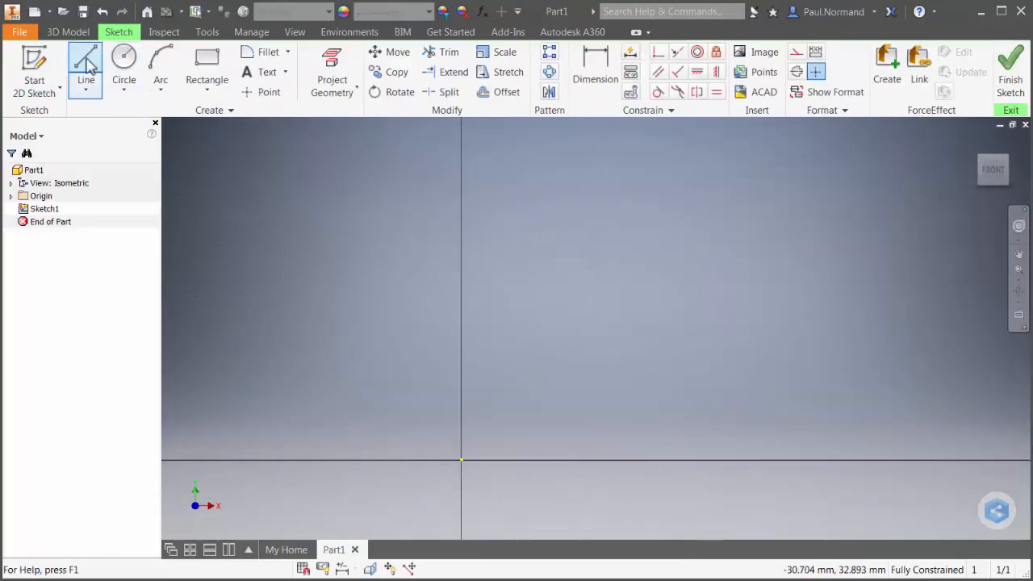
click(461, 459)
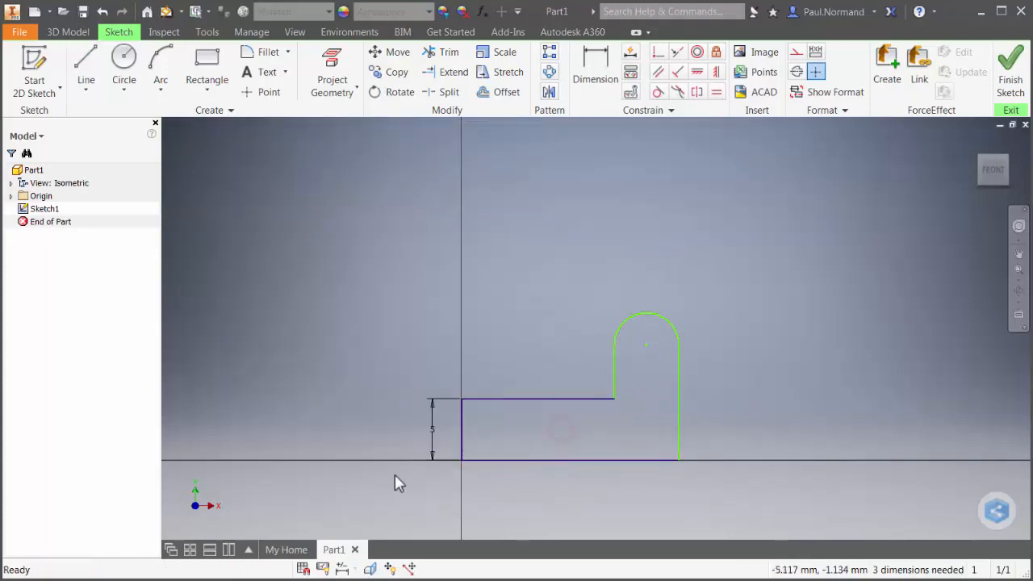
key(f8)
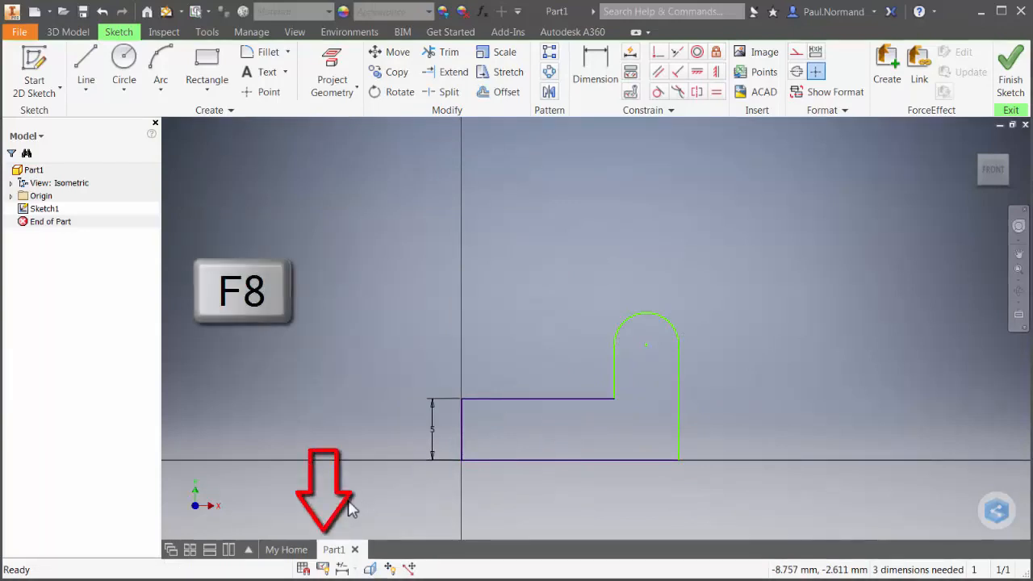
key(F8)
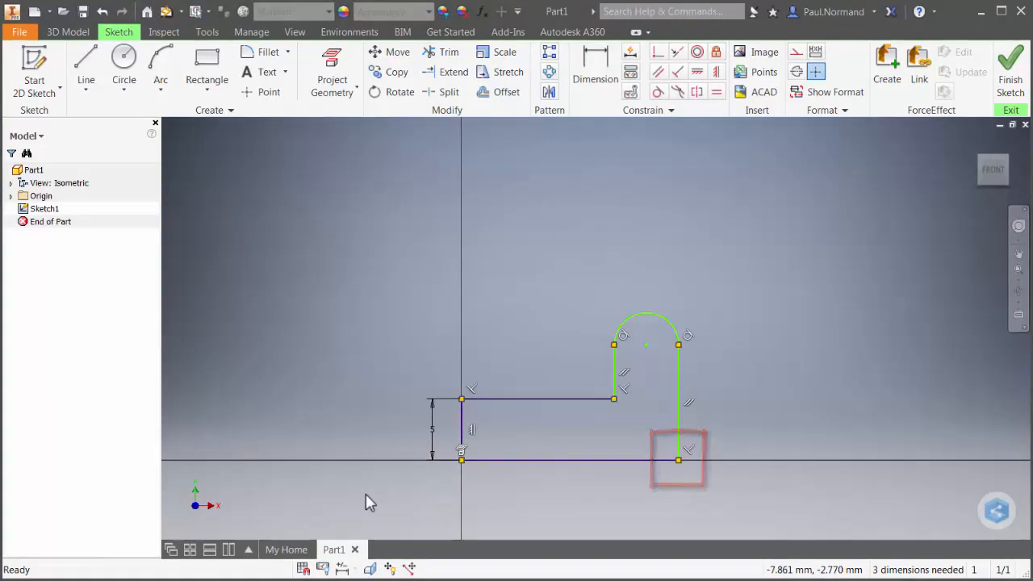
click(471, 427)
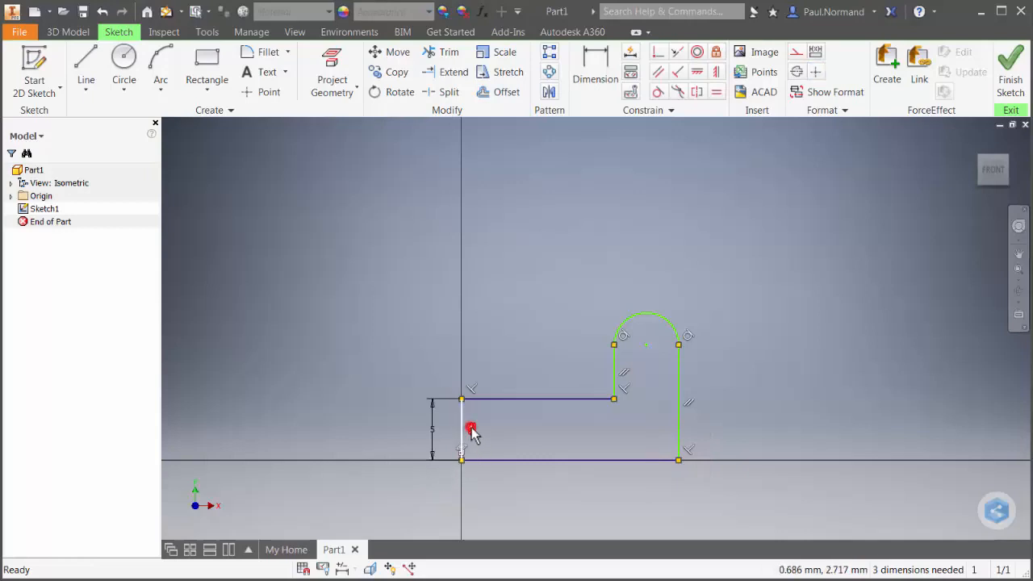
right_click(472, 429)
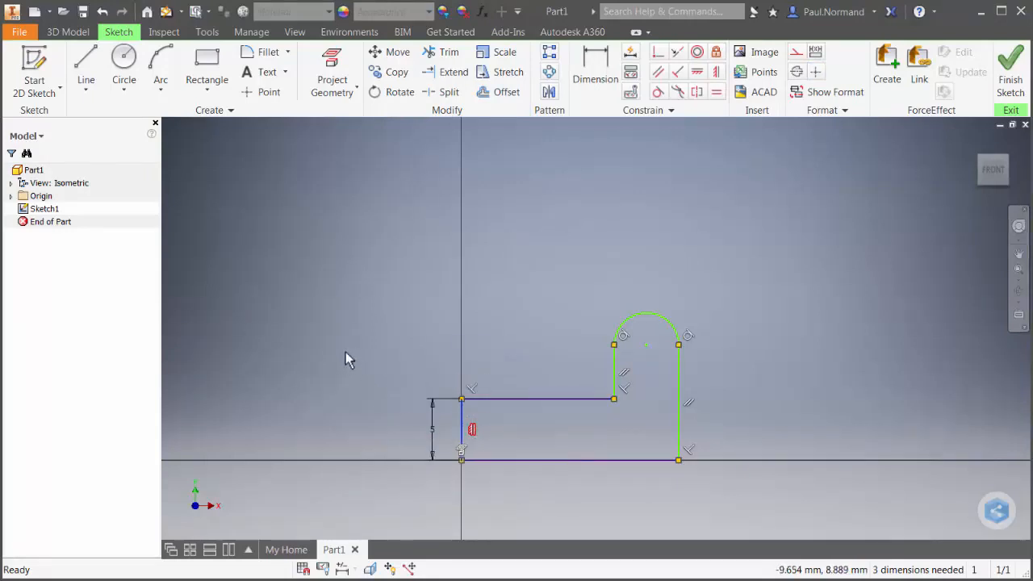
key(F9)
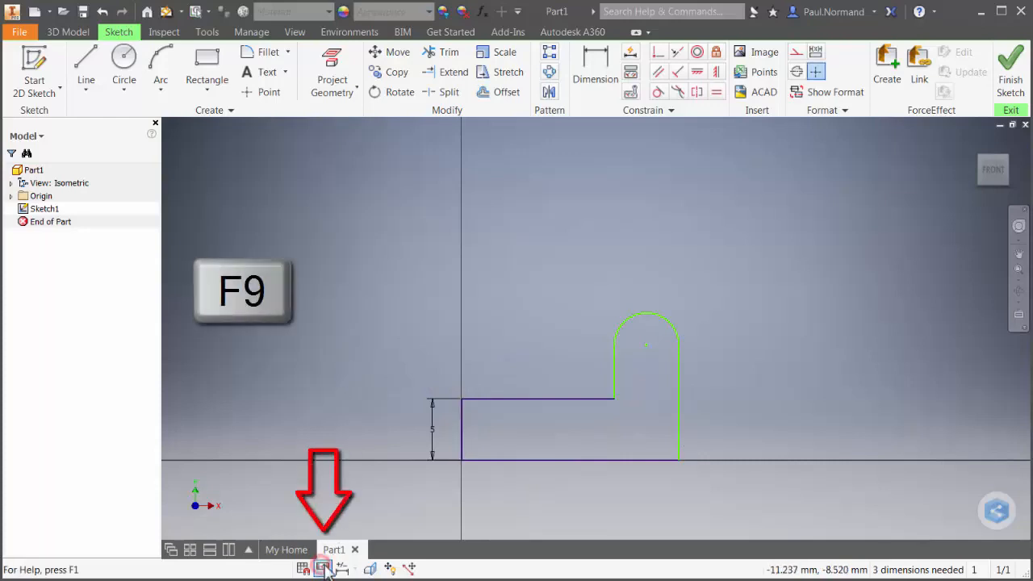
key(f9)
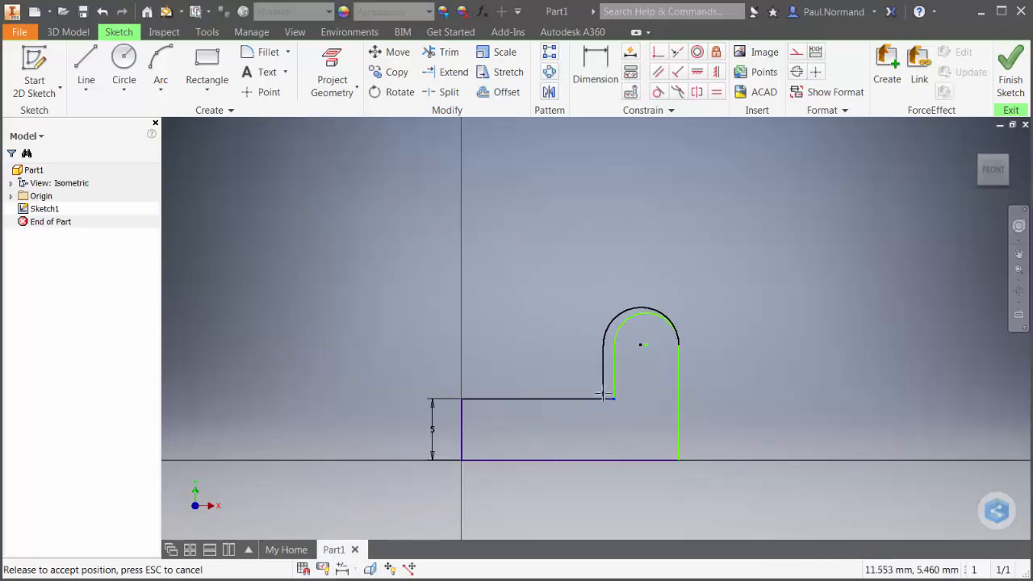
- With Relax Mode on, drag the upper-left edge's corner up so it slopes toward the tab
click(410, 568)
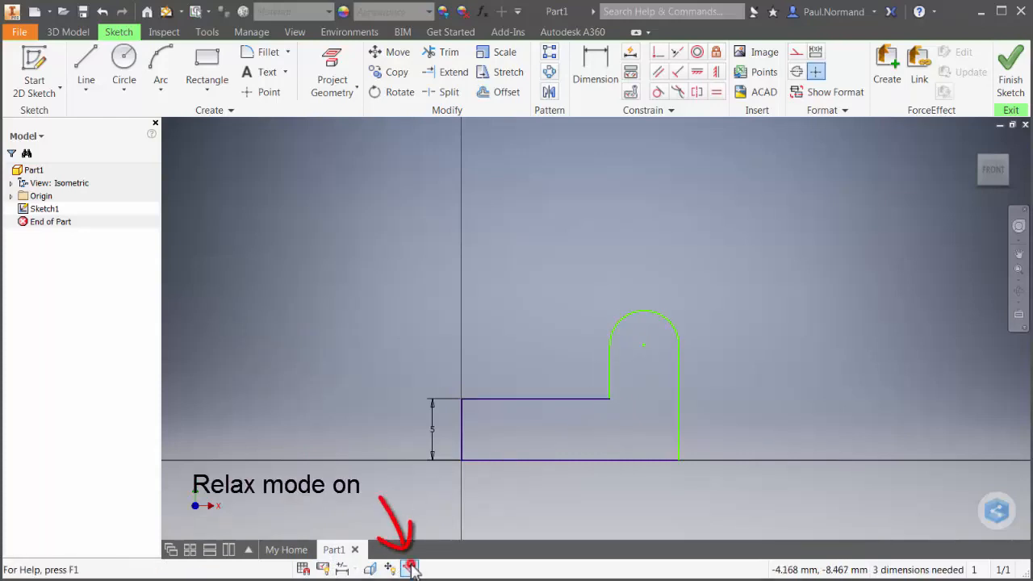
click(410, 568)
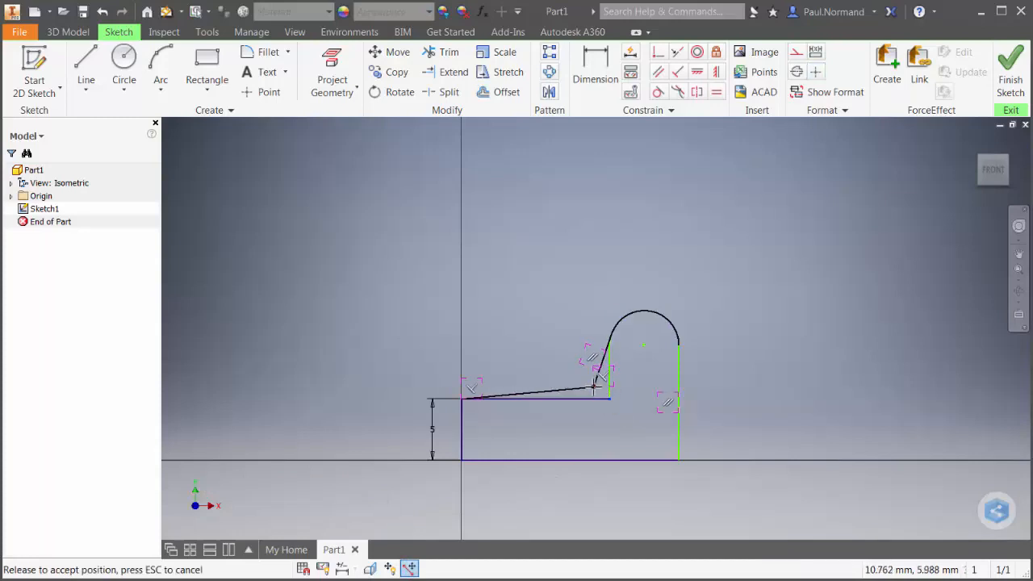
click(595, 392)
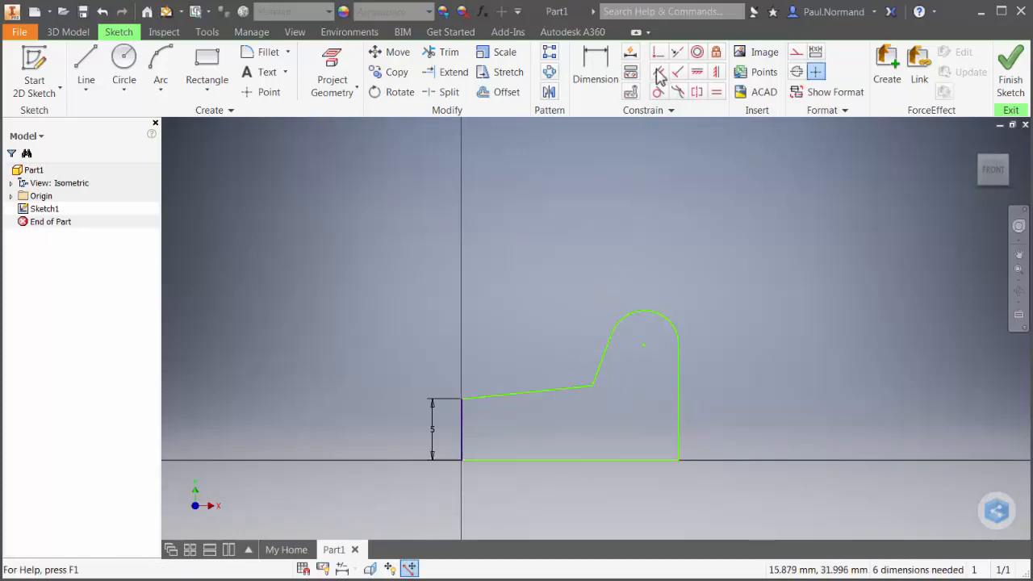
click(658, 71)
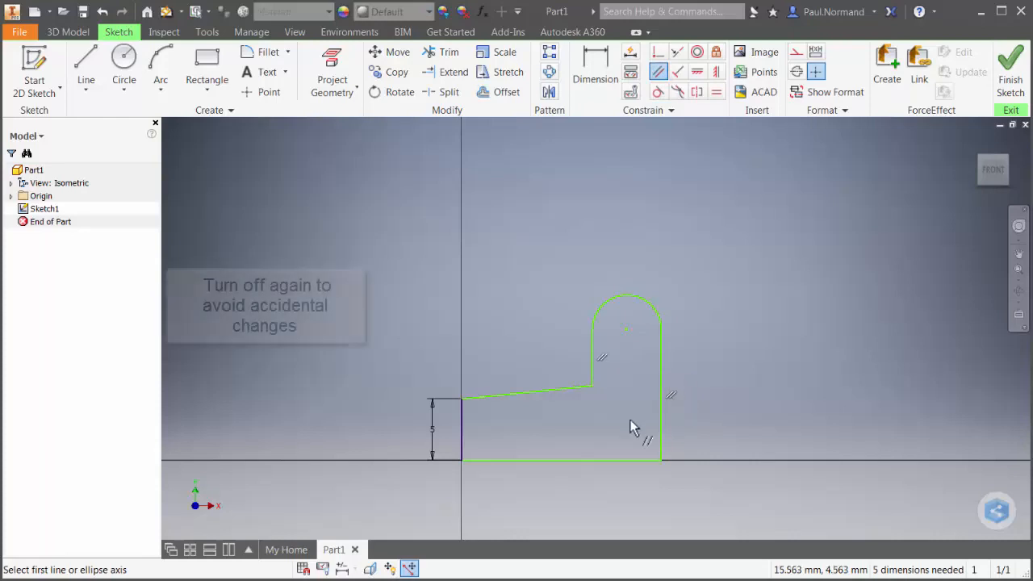
mouse_move(374, 491)
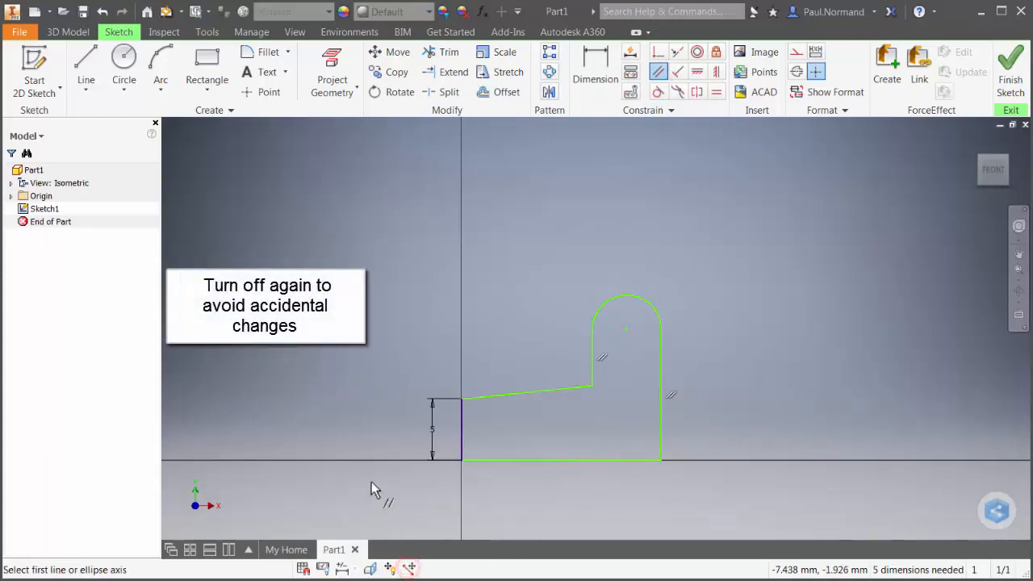
- Add a height dimension to the profile's right vertical edge and confirm its value
click(595, 68)
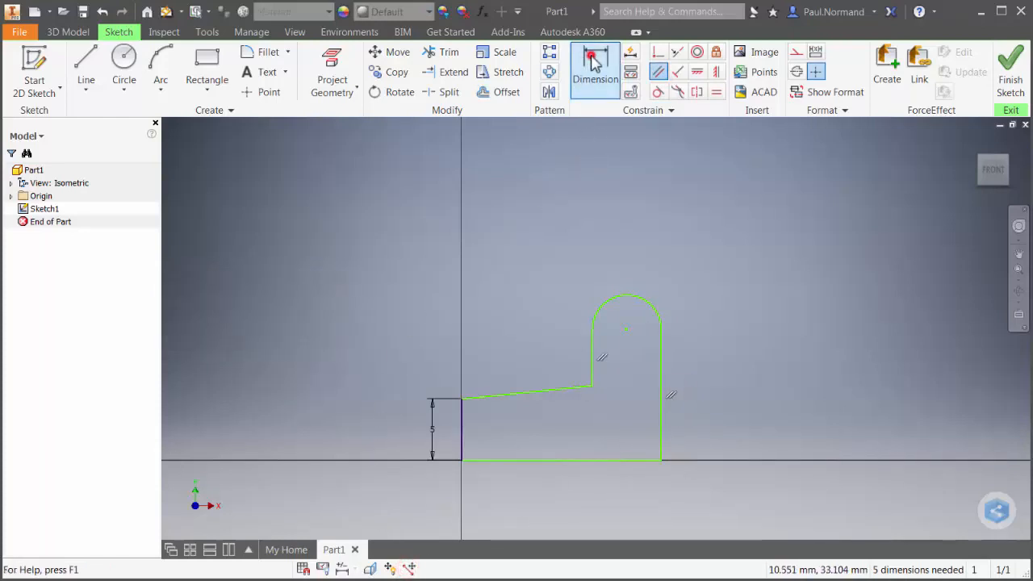
click(595, 71)
text(100)
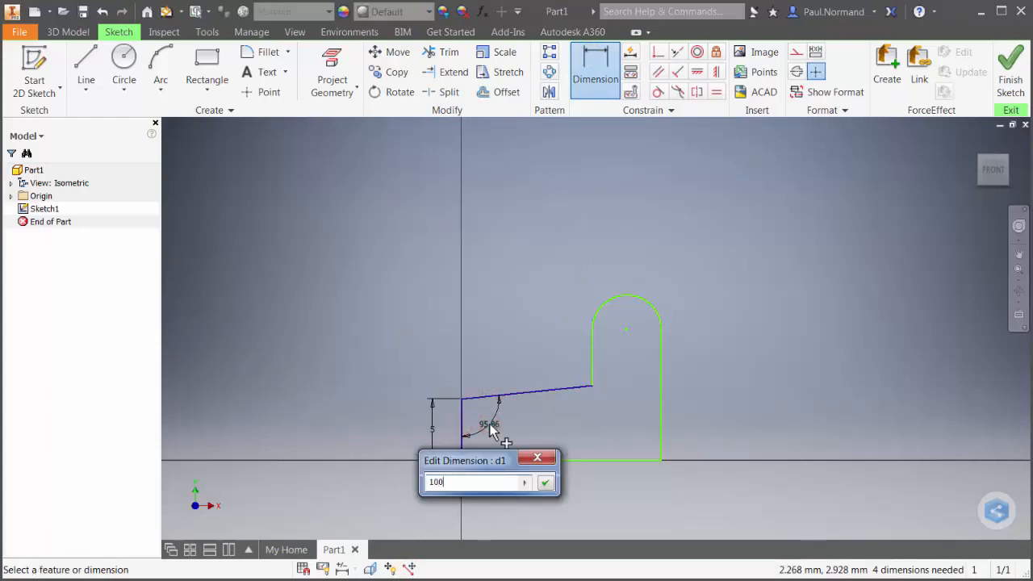
click(546, 481)
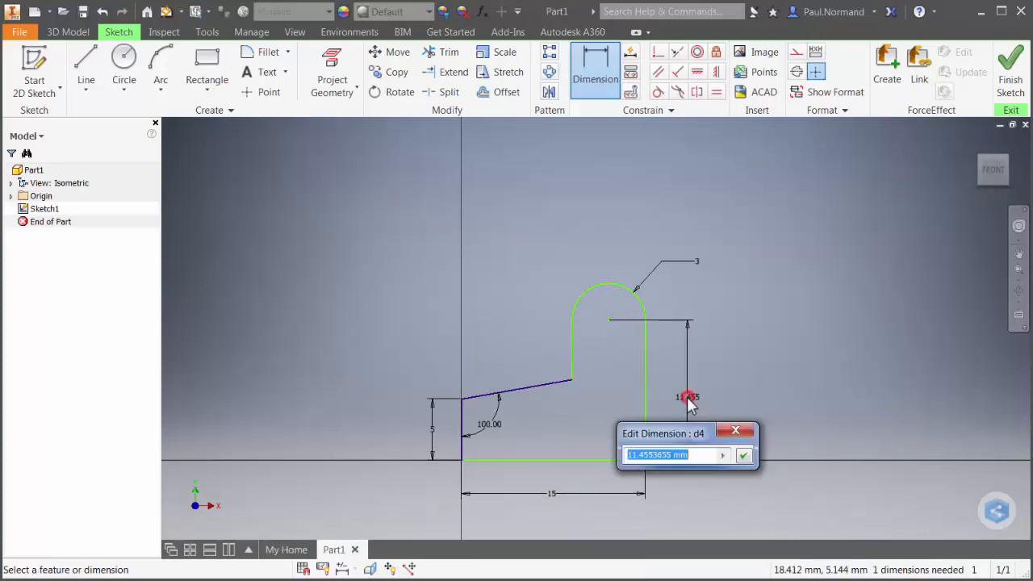
click(742, 455)
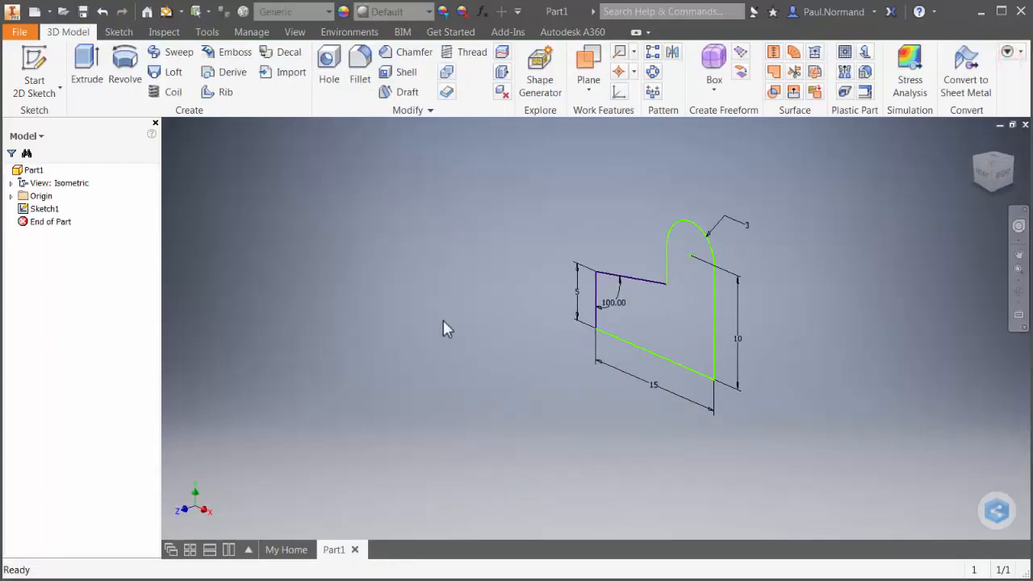
- Reopen Sketch1 for editing from the model browser
right_click(44, 208)
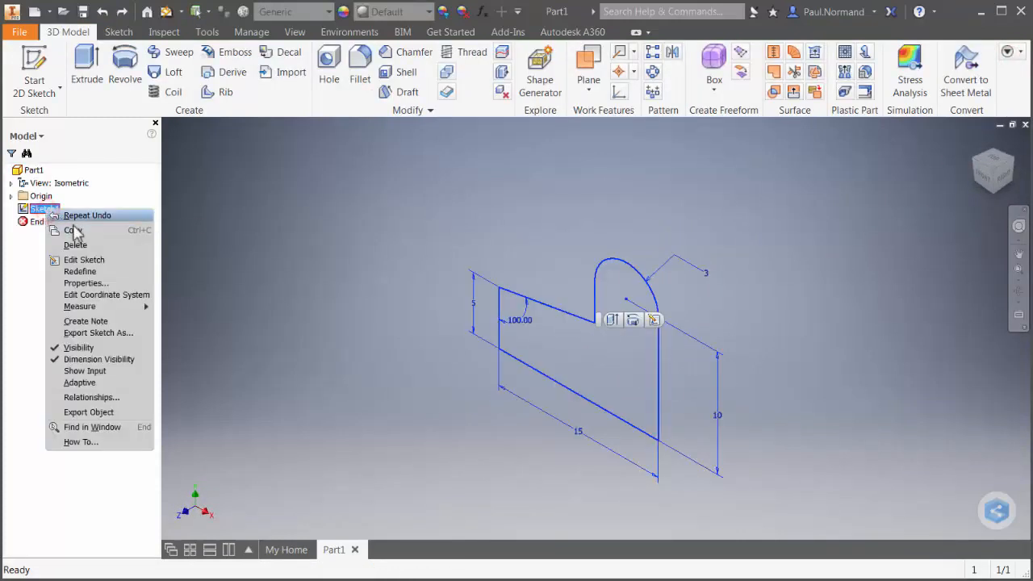
mouse_move(109, 260)
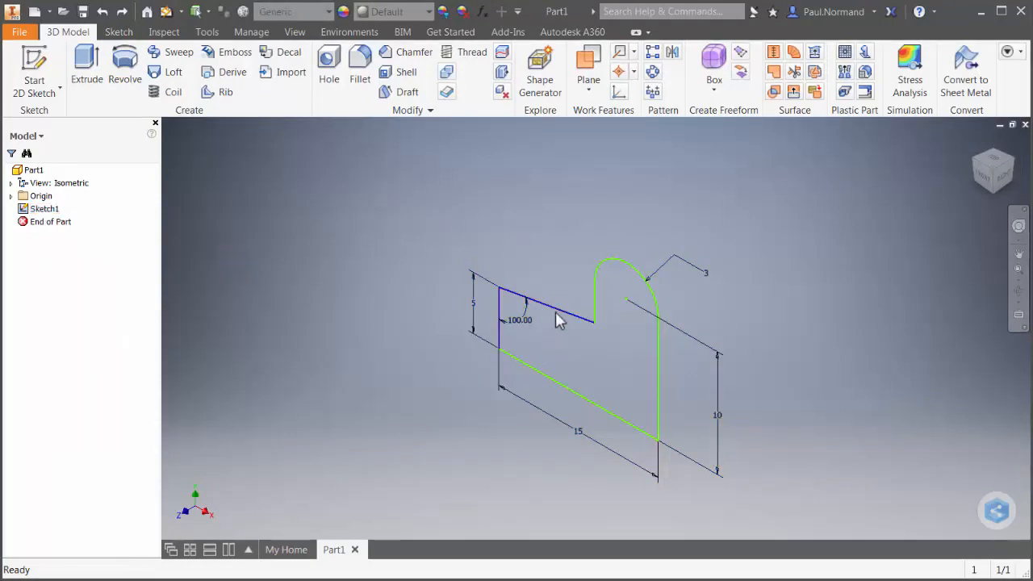
click(616, 304)
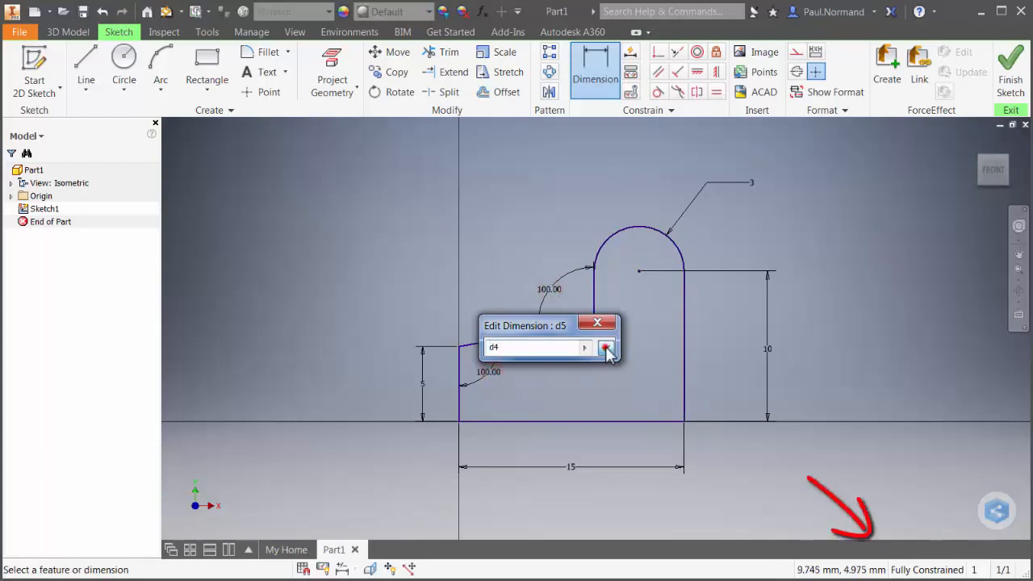
- Set the arch's second angle equal to d4, fully constraining the profile, and finish the sketch
click(607, 347)
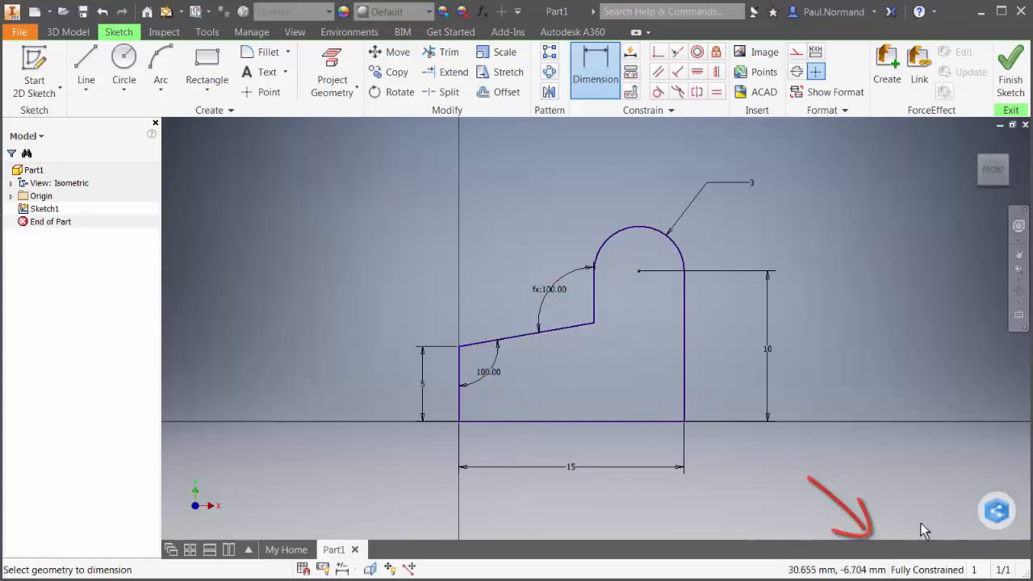
click(1010, 68)
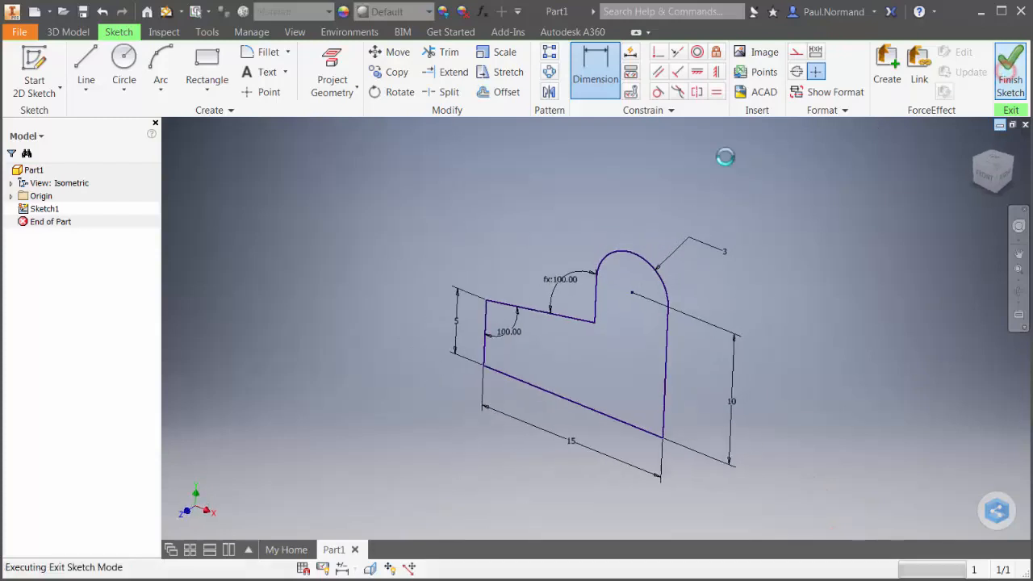
- Extrude the arched profile symmetrically by 10 into a solid body
click(1011, 68)
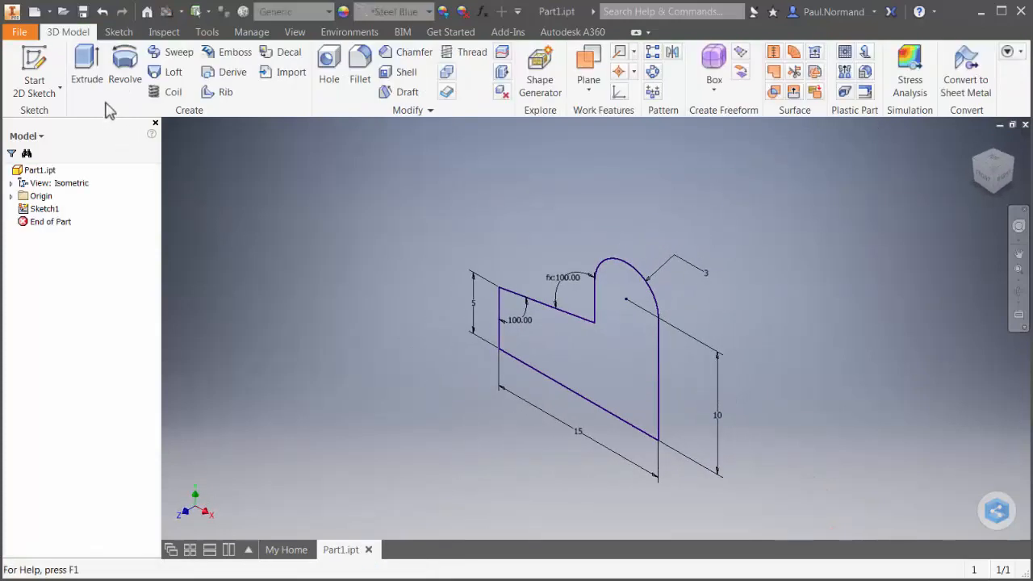
click(87, 65)
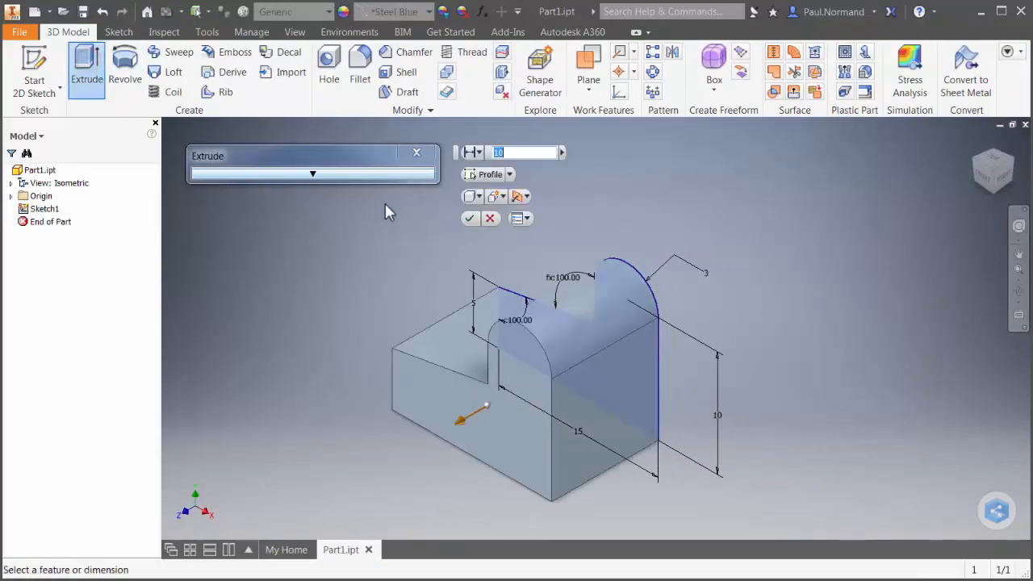
click(530, 197)
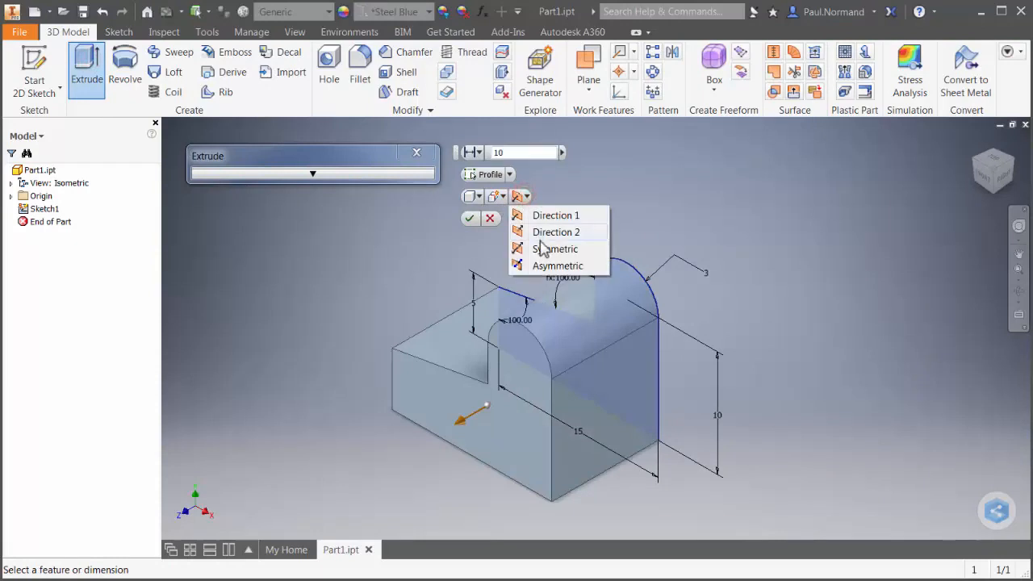
click(472, 218)
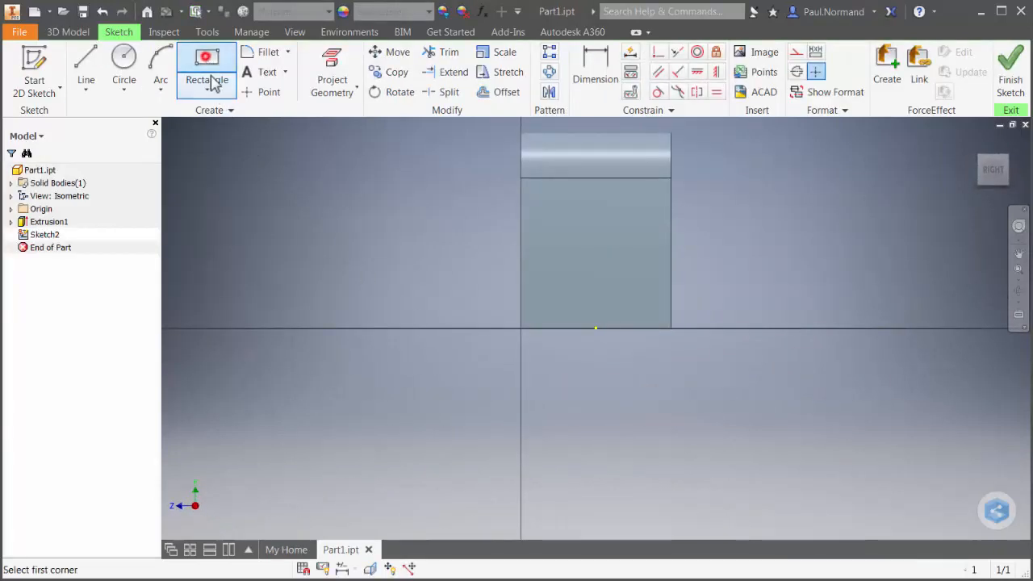
- Draw a two-point rectangle for the notch on the solid's end face
click(568, 271)
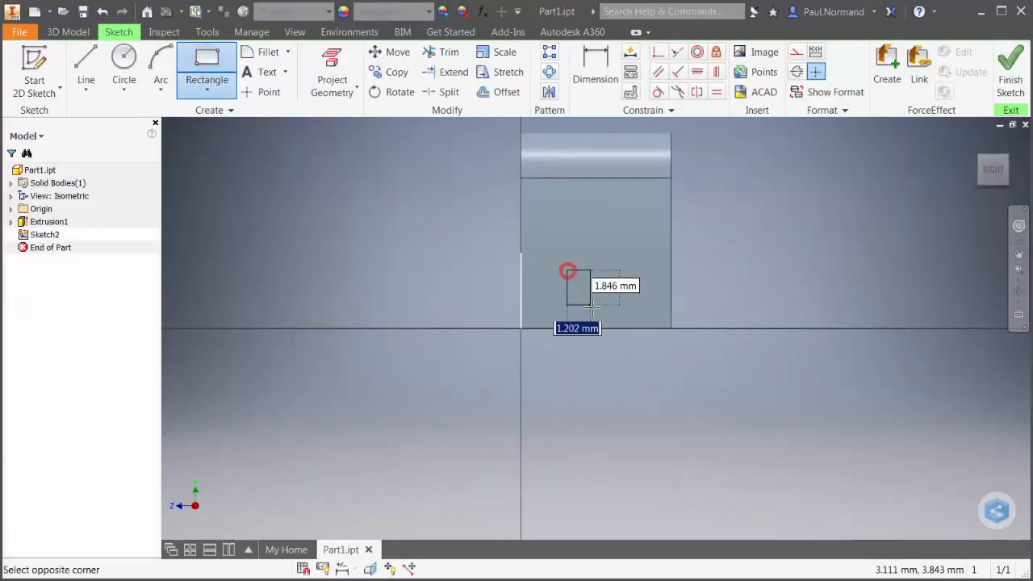
click(644, 373)
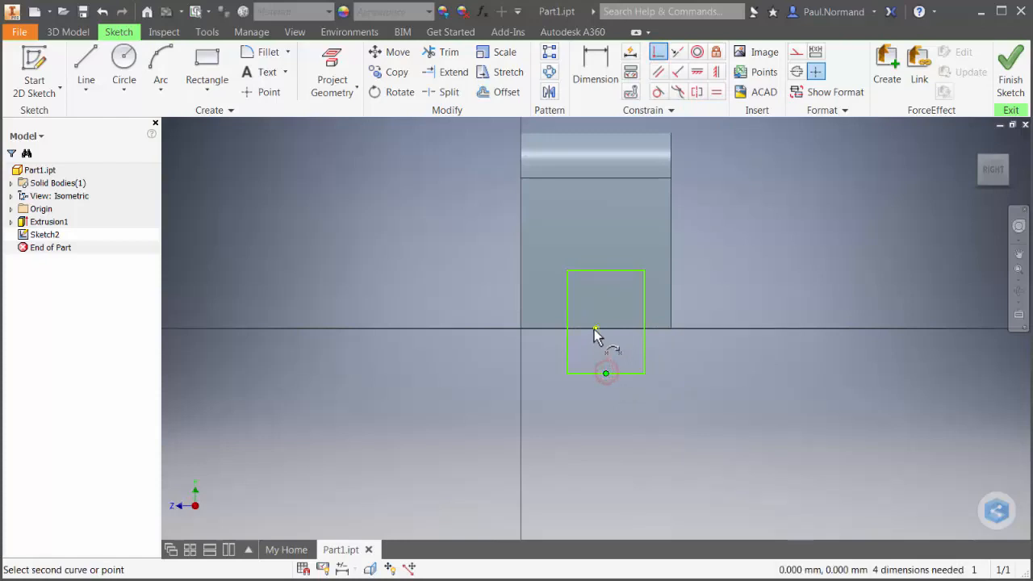
right_click(607, 331)
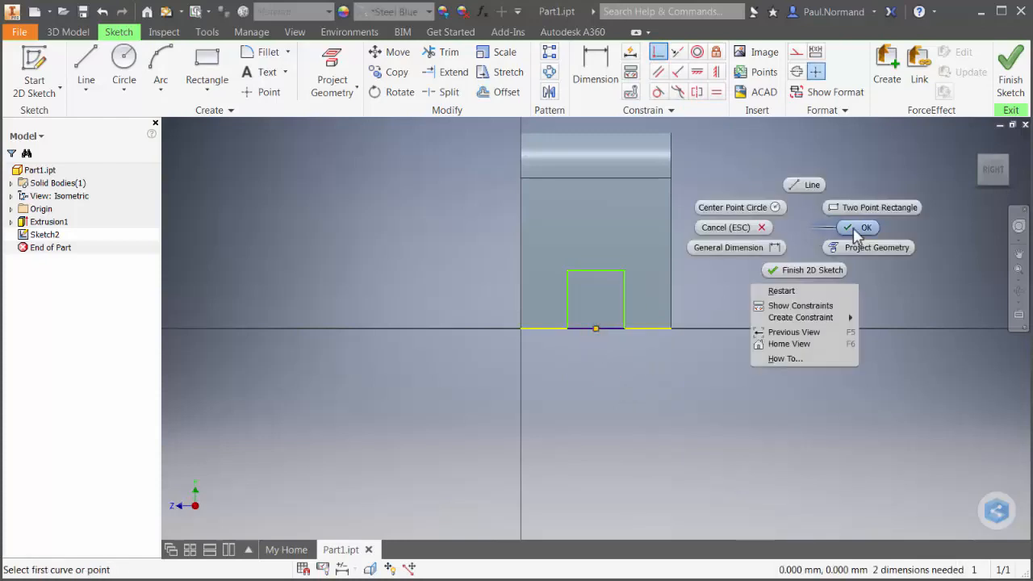
click(865, 226)
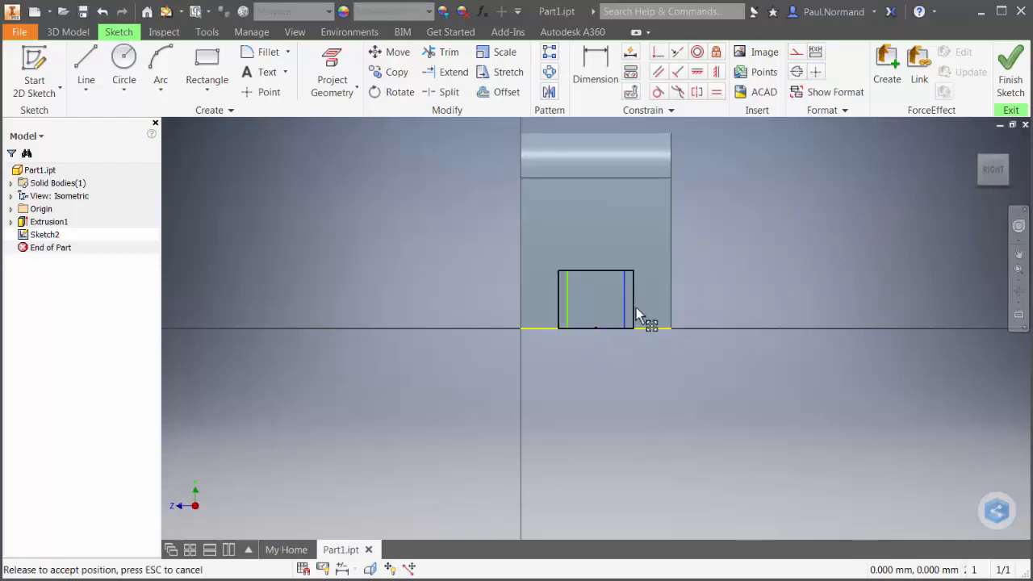
- Seat the rectangle on the bottom edge and begin dimensioning it
click(594, 68)
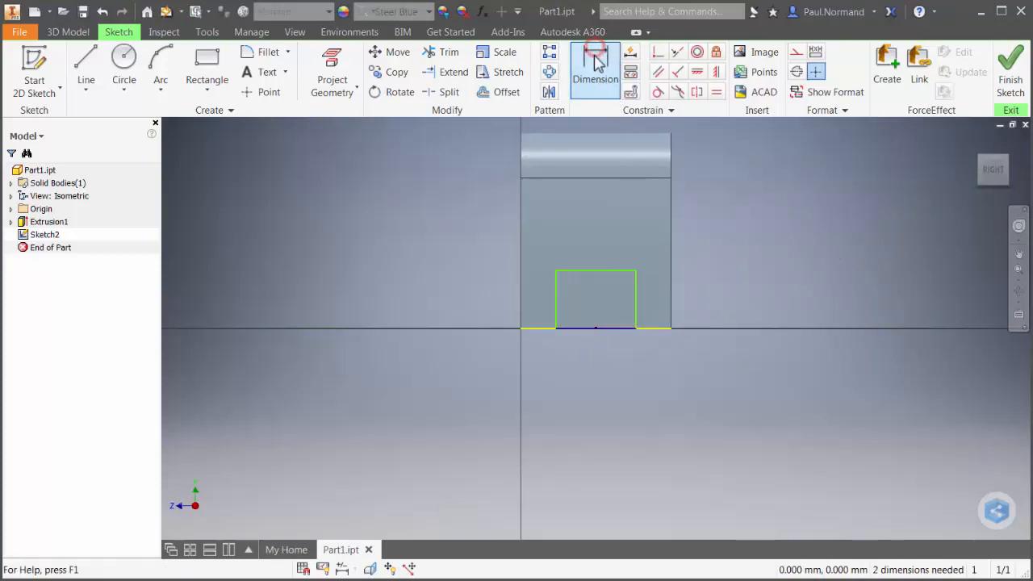
click(596, 71)
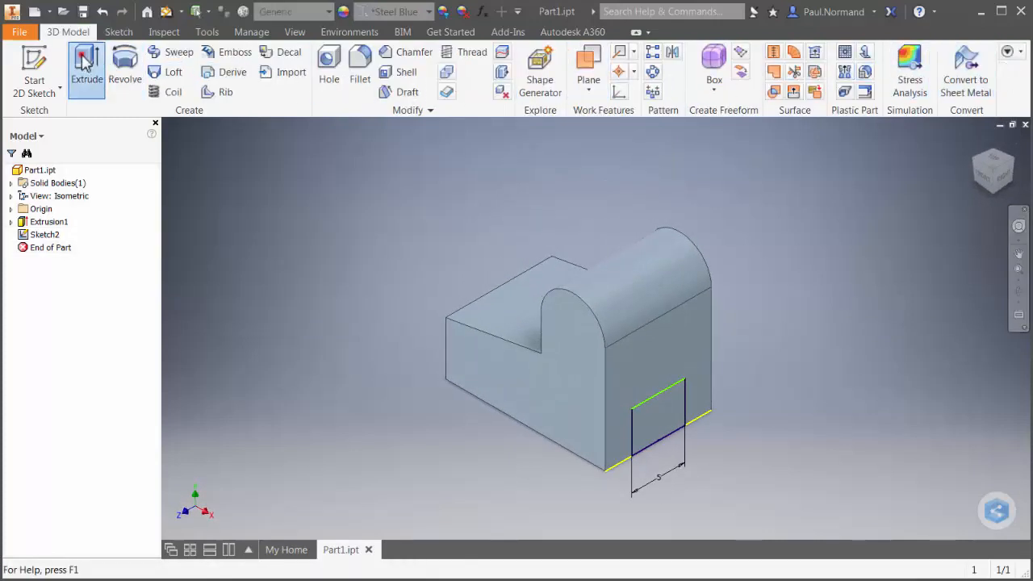
- Cut the rectangle Through All as Extrusion2, leaving a notch along the bottom
click(87, 68)
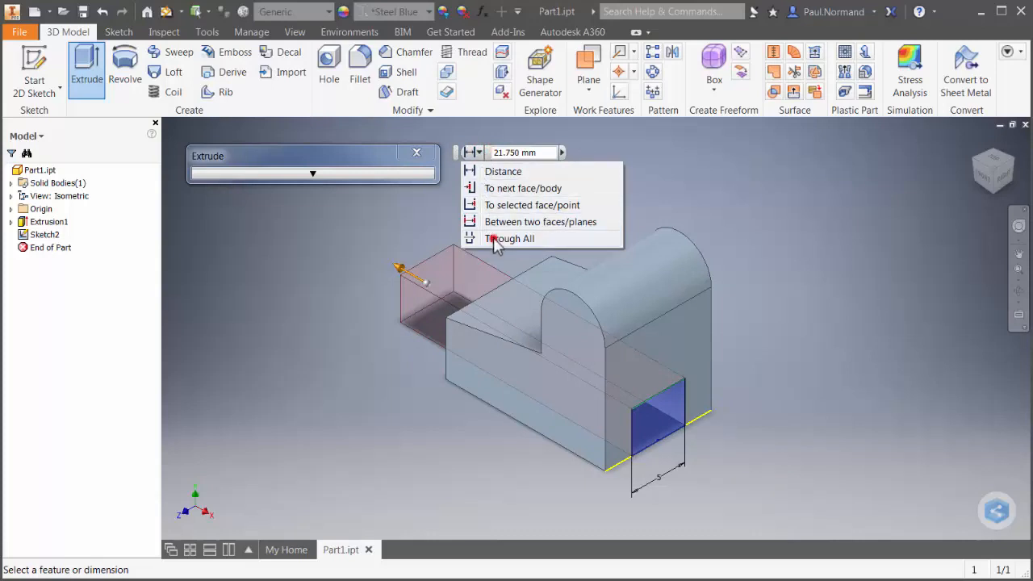
click(510, 239)
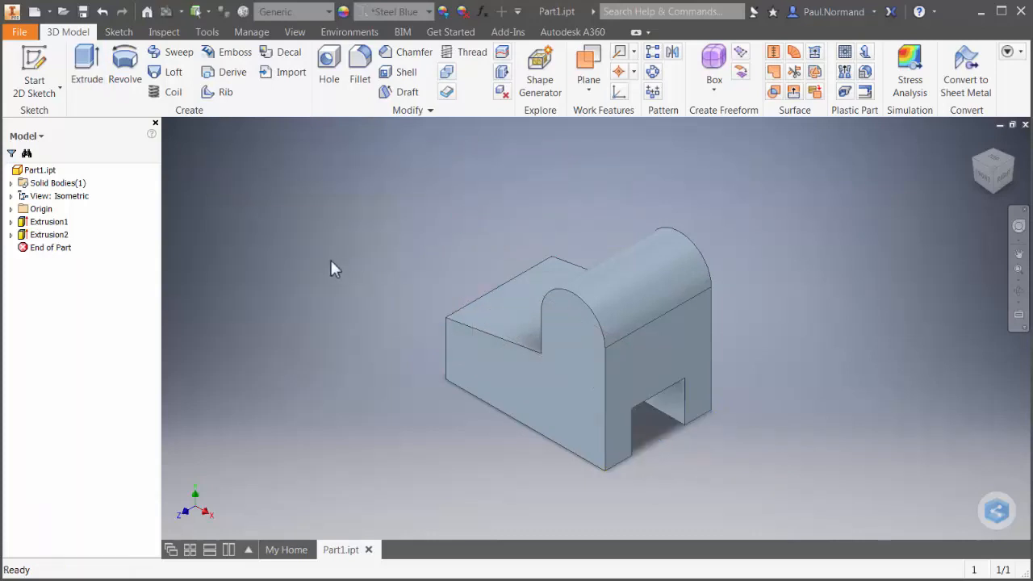